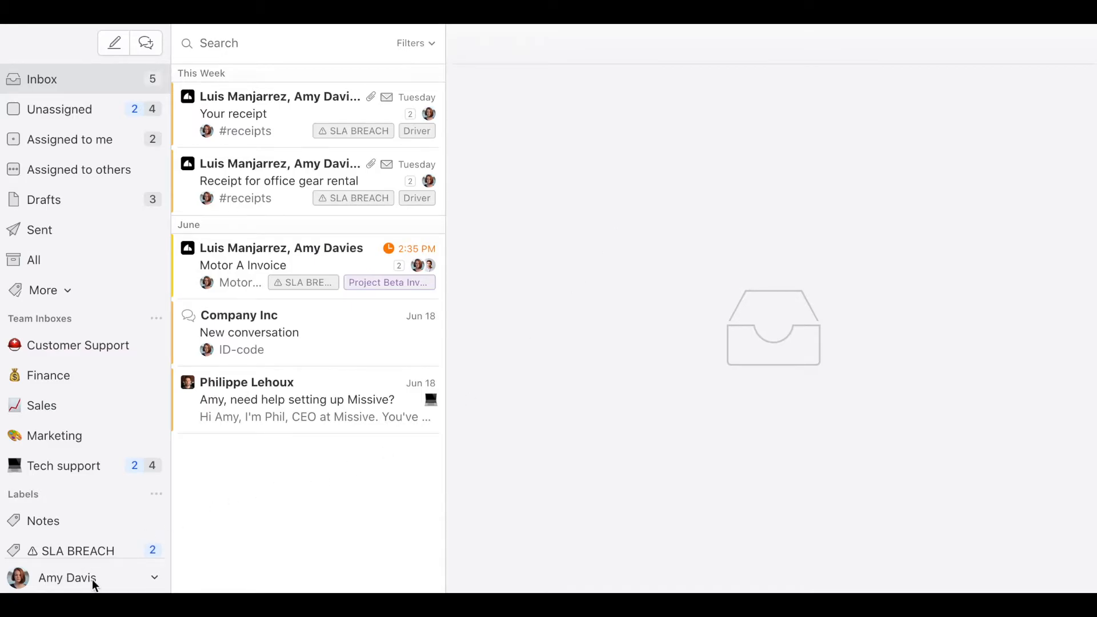
Step: From Settings > Accounts, add a new account with Missive Chat as the provider
{"action": "left_click", "coordinate": [67, 577]}
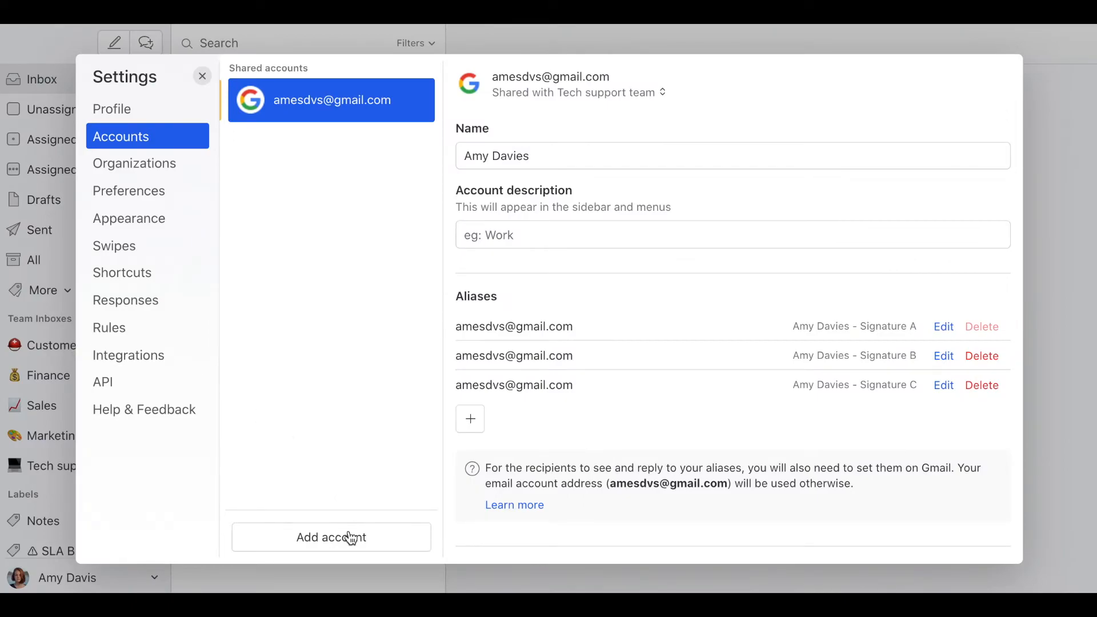
{"action": "left_click", "coordinate": [331, 537]}
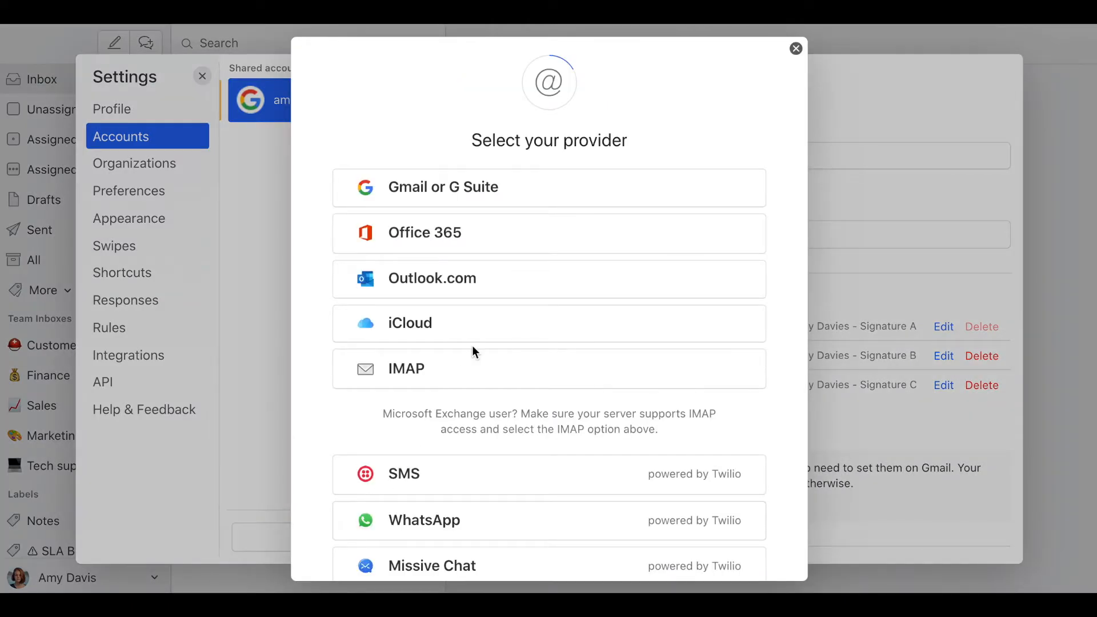
{"action": "scroll", "scroll_direction": "down", "scroll_amount": 3}
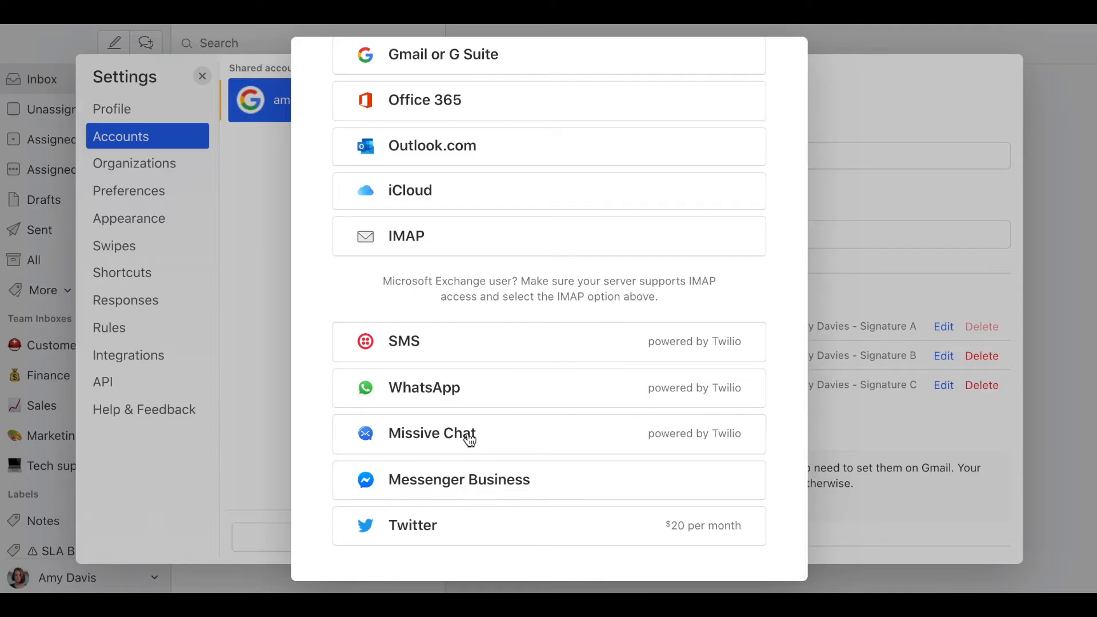
{"action": "left_click", "coordinate": [432, 433]}
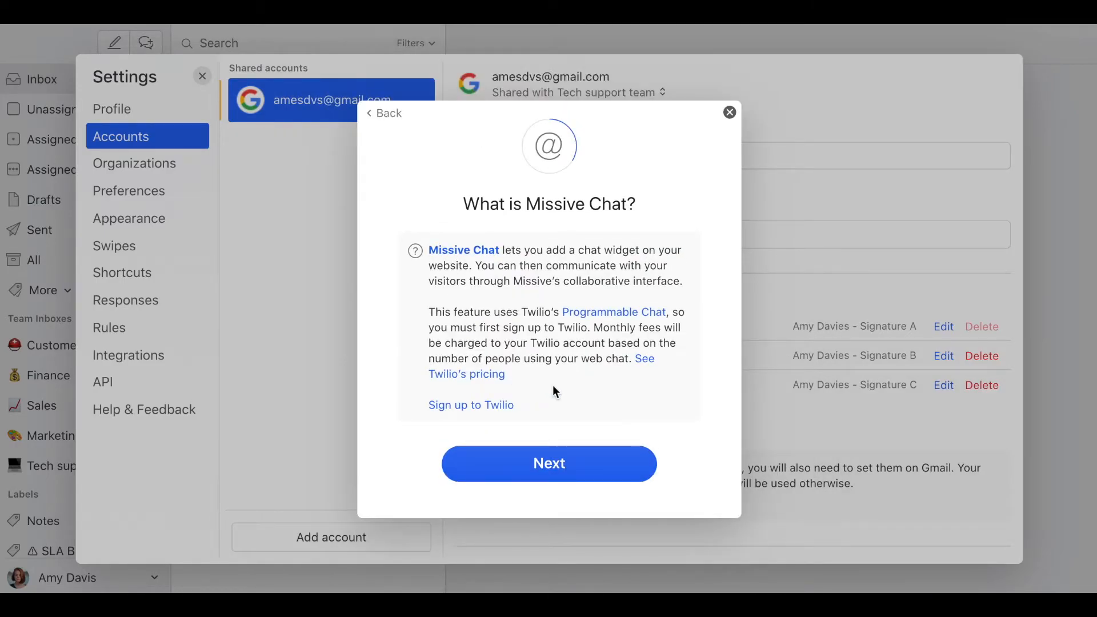
{"action": "left_click", "coordinate": [471, 405]}
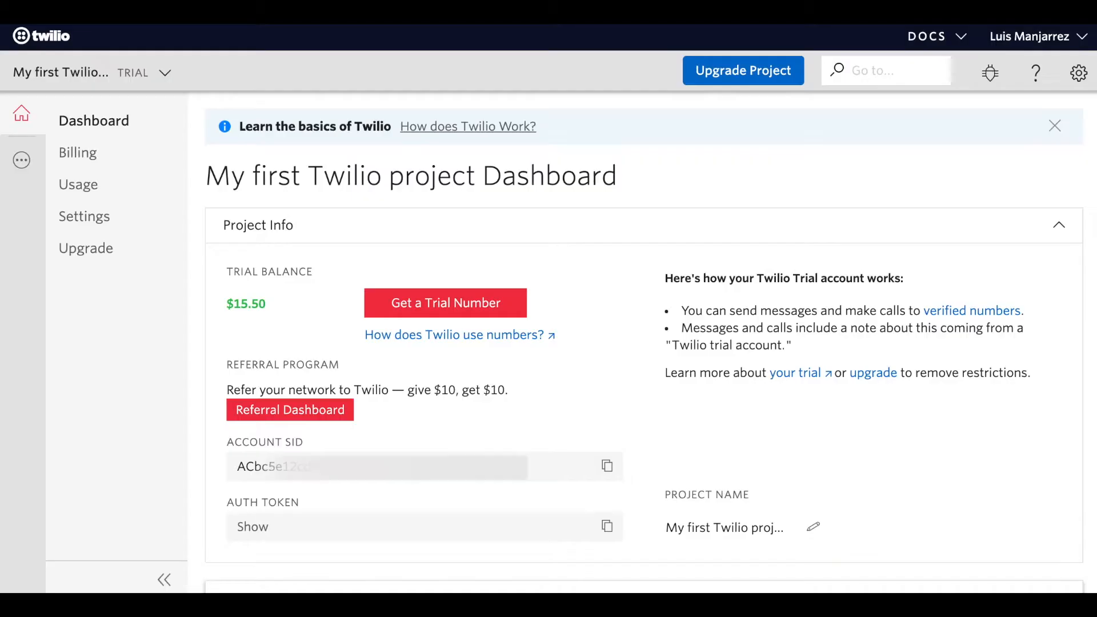
{"action": "mouse_move", "coordinate": [596, 140]}
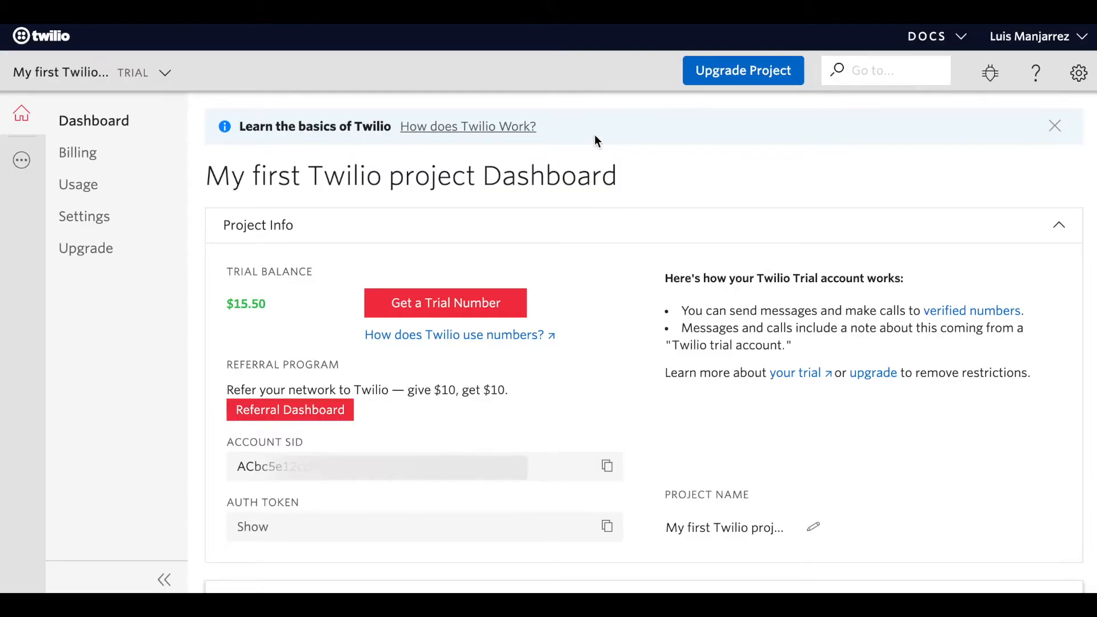
{"action": "mouse_move", "coordinate": [152, 386]}
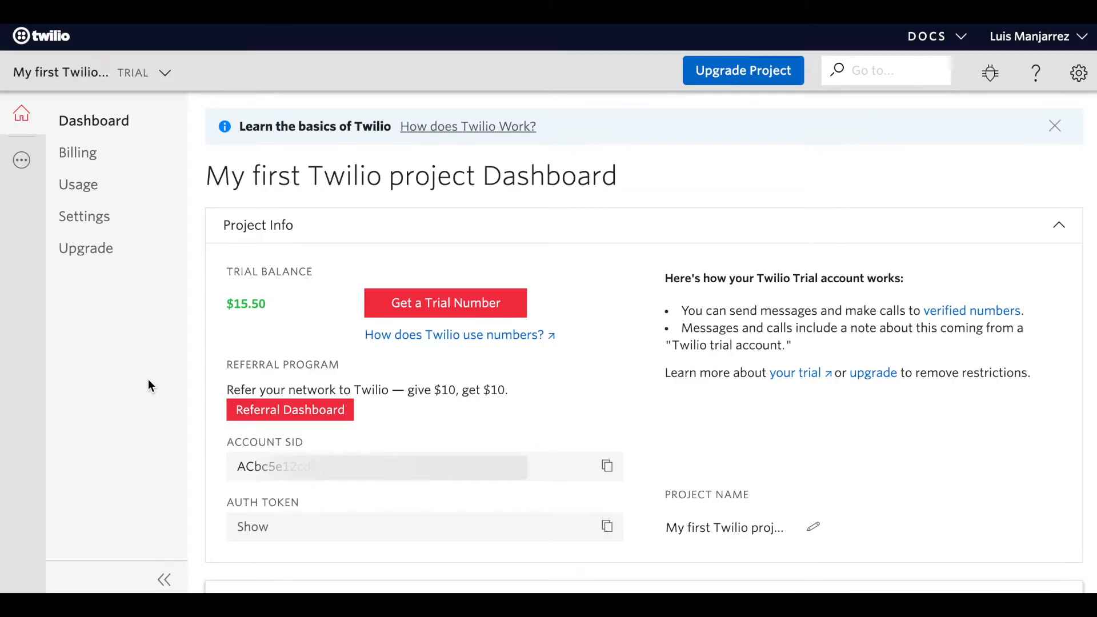
{"action": "mouse_move", "coordinate": [208, 448]}
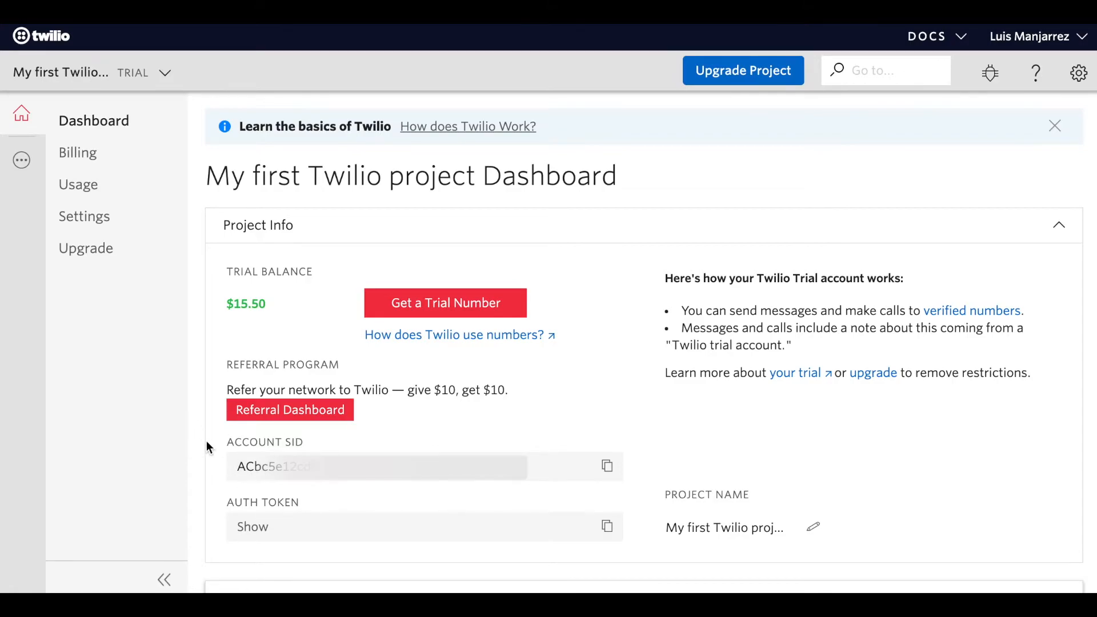
{"action": "mouse_move", "coordinate": [308, 341]}
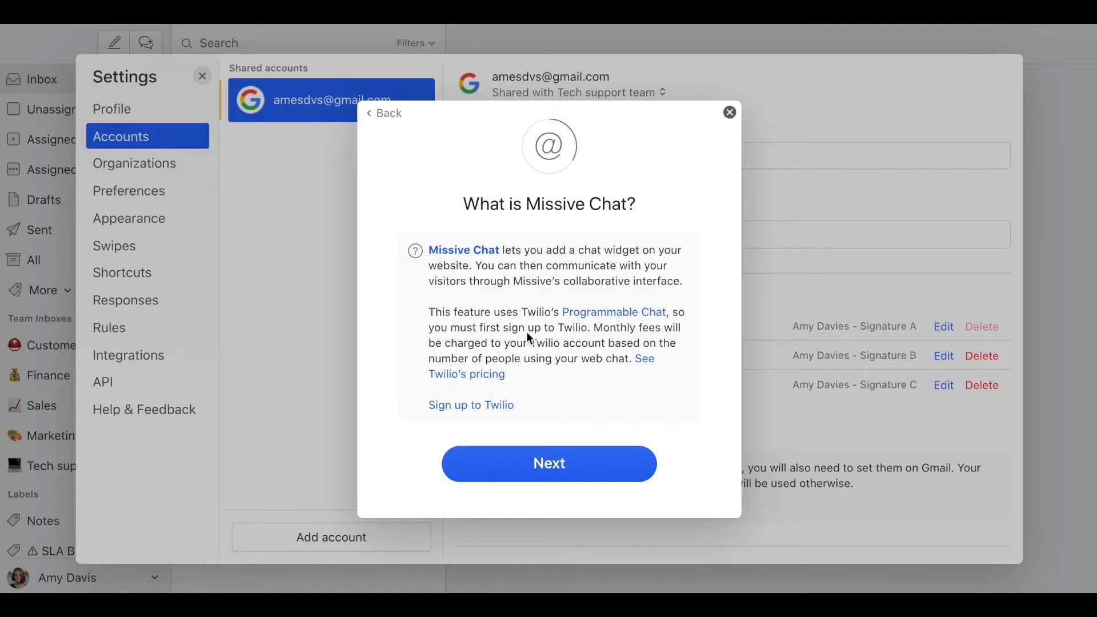
Step: Make the chat a shared account for the Customer Support team inbox and continue
{"action": "left_click", "coordinate": [548, 463]}
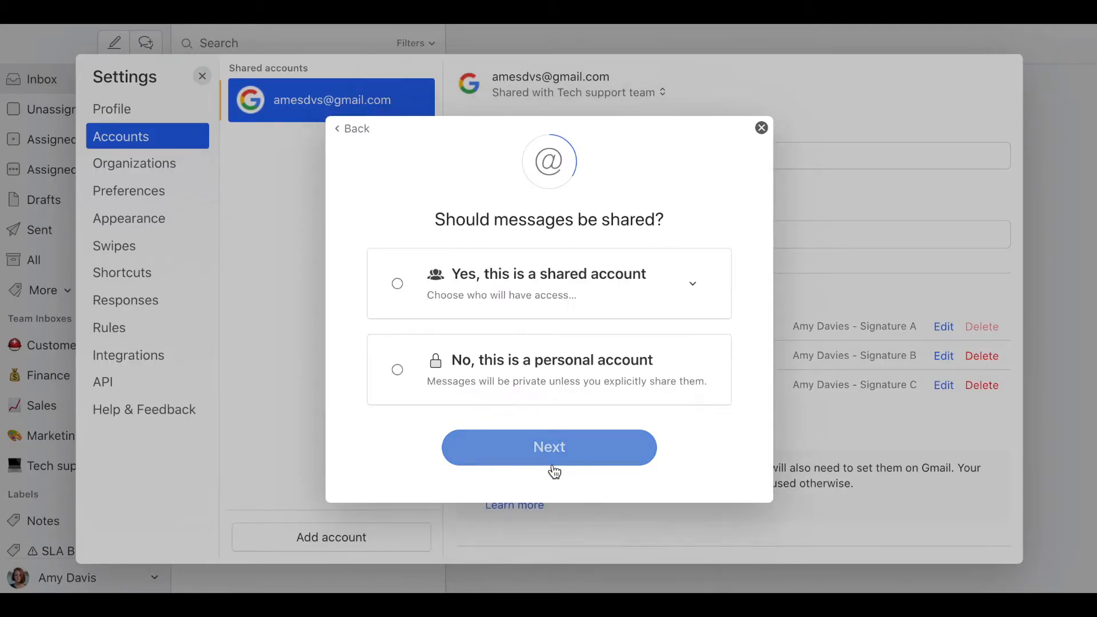
{"action": "left_click", "coordinate": [548, 447]}
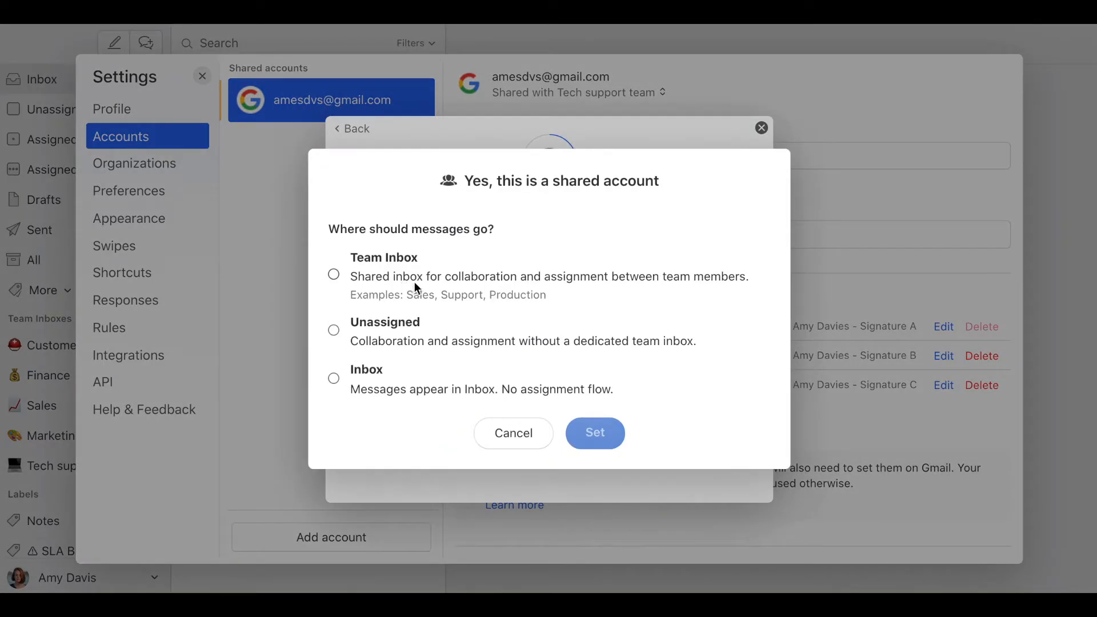
{"action": "left_click", "coordinate": [334, 274]}
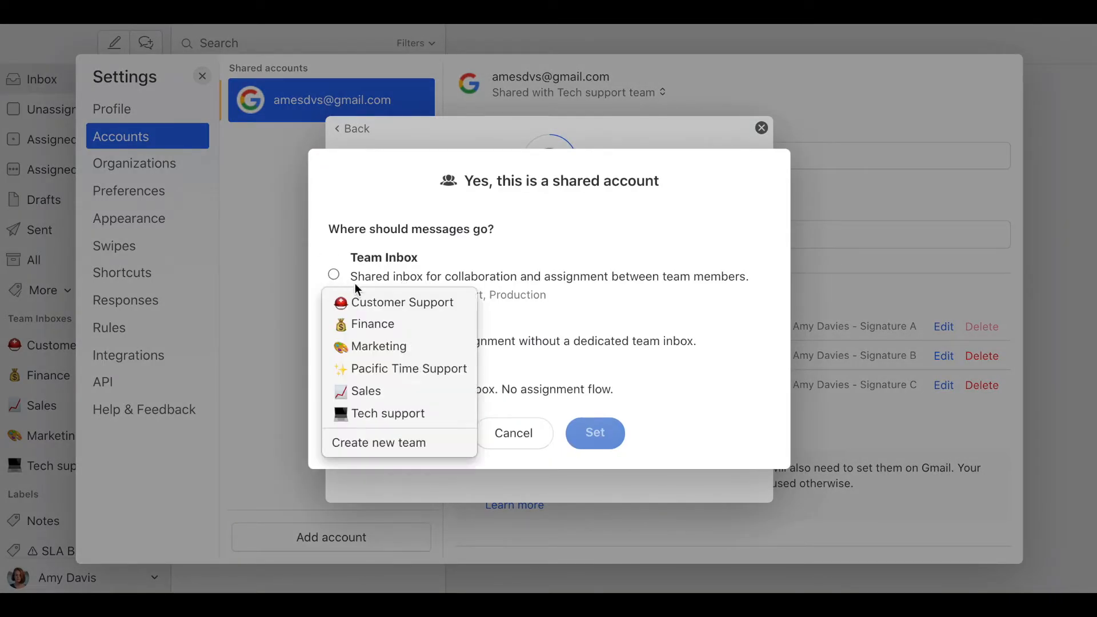
{"action": "left_click", "coordinate": [403, 303]}
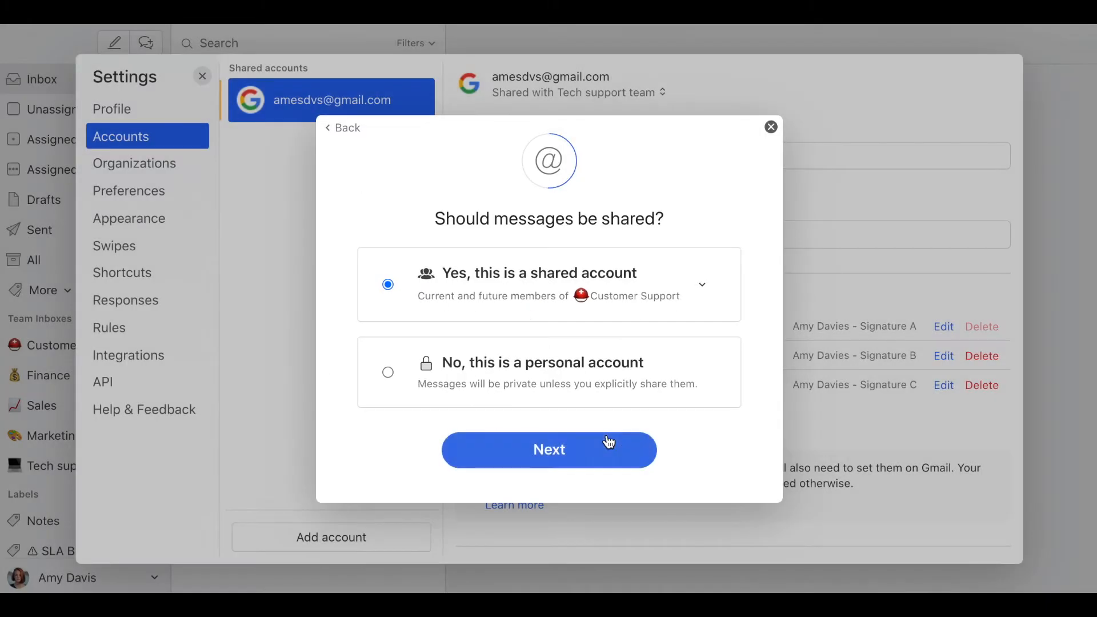
{"action": "left_click", "coordinate": [548, 450]}
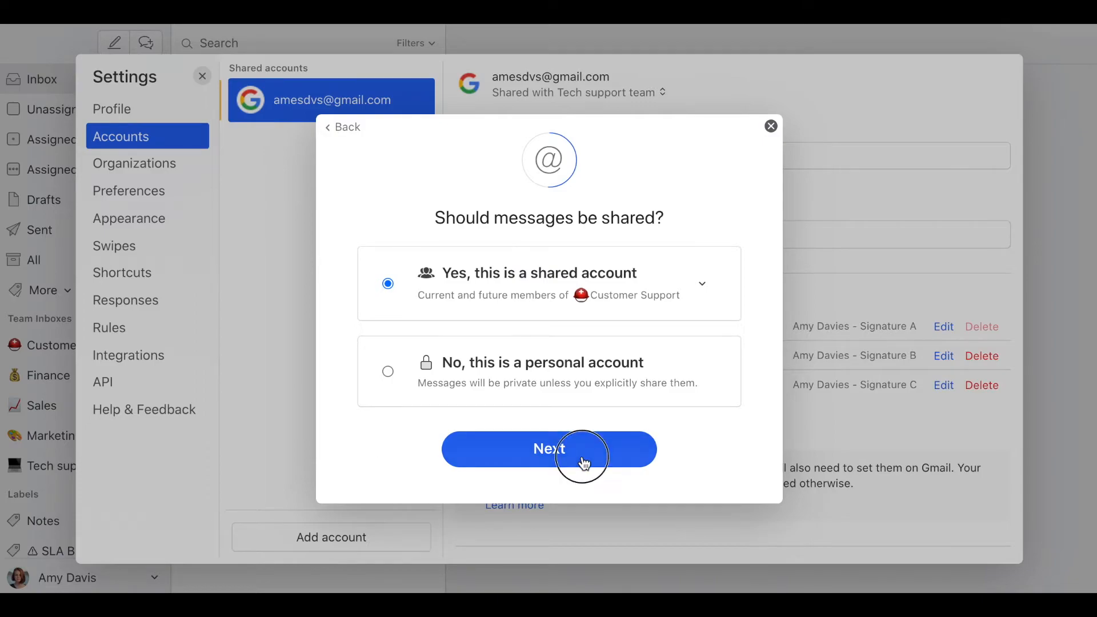
{"action": "left_click", "coordinate": [549, 449]}
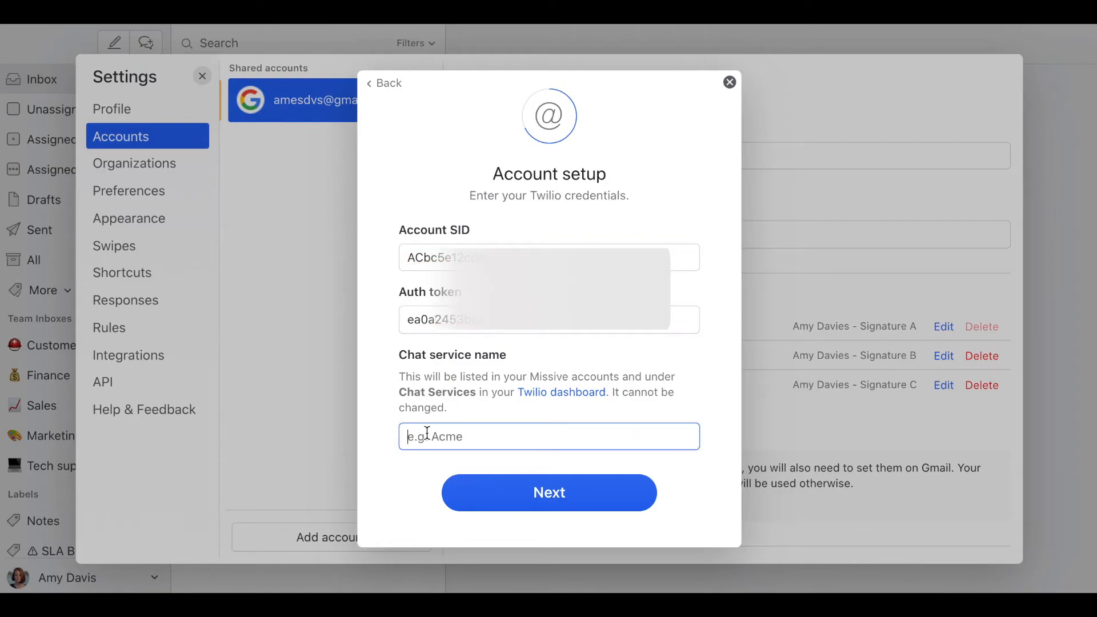
Step: Name the account 'Customer Support Chat' and finish creating it
{"action": "type", "text": "Customer Support Chat"}
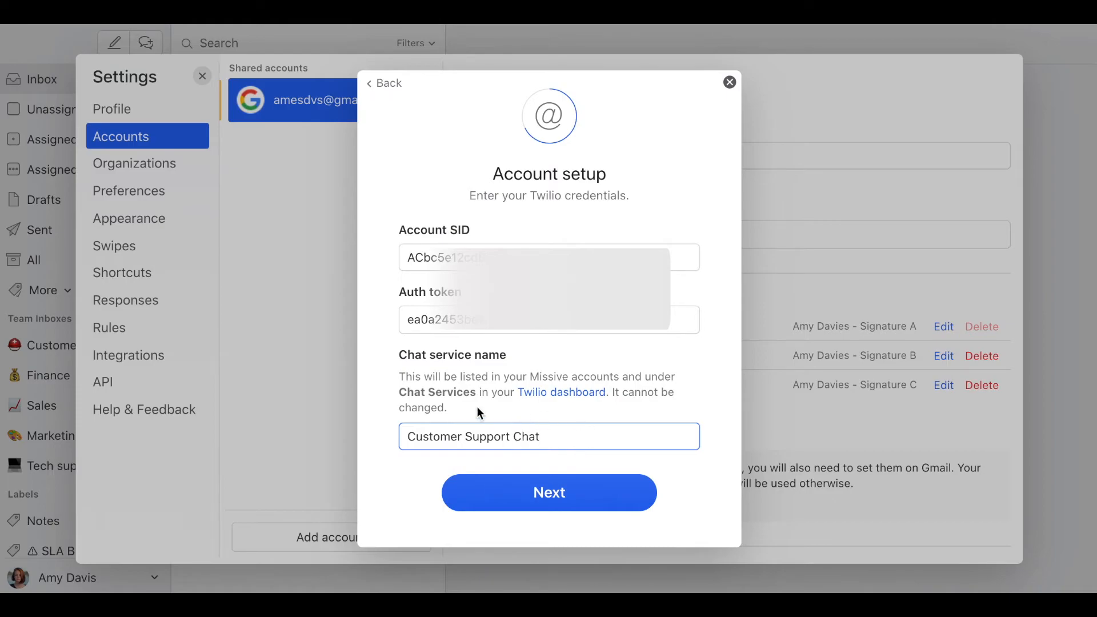
{"action": "mouse_move", "coordinate": [475, 418]}
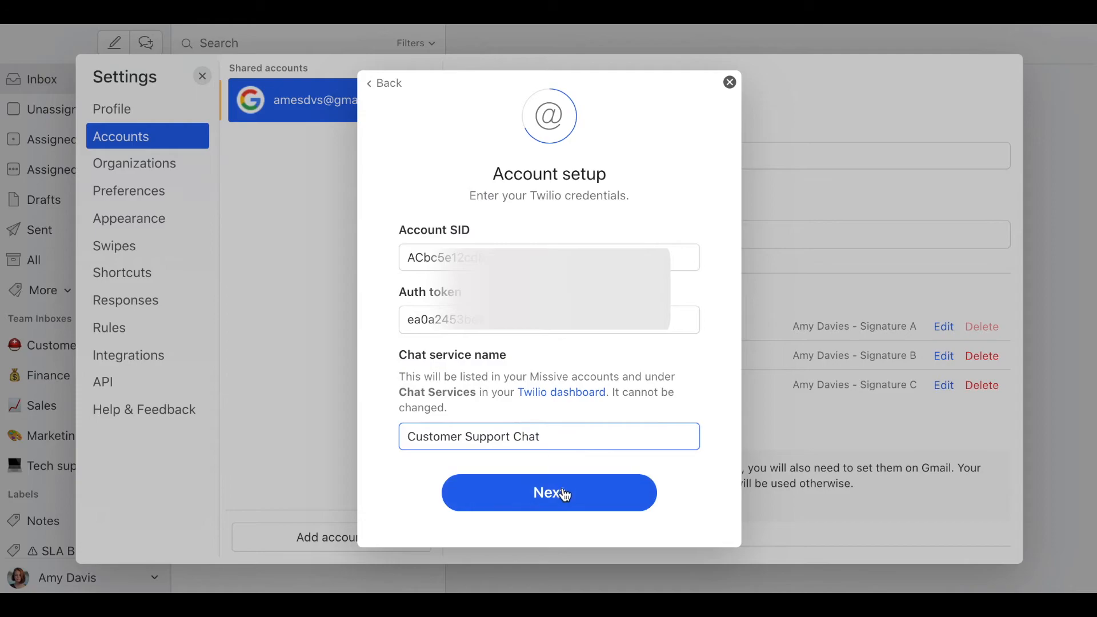
{"action": "left_click", "coordinate": [549, 492]}
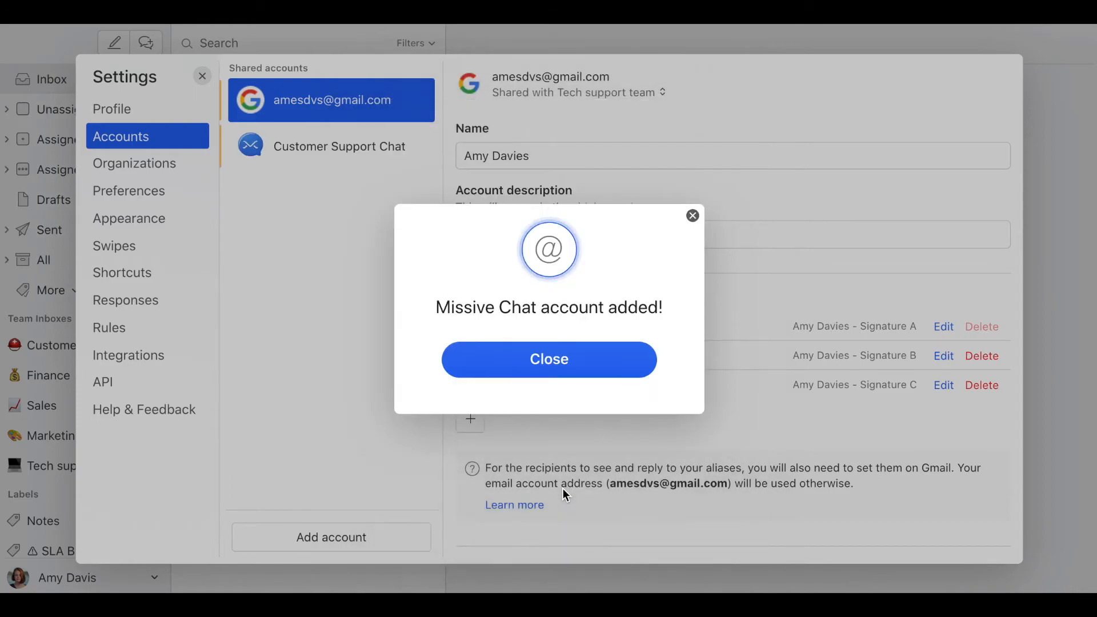
{"action": "mouse_move", "coordinate": [515, 326]}
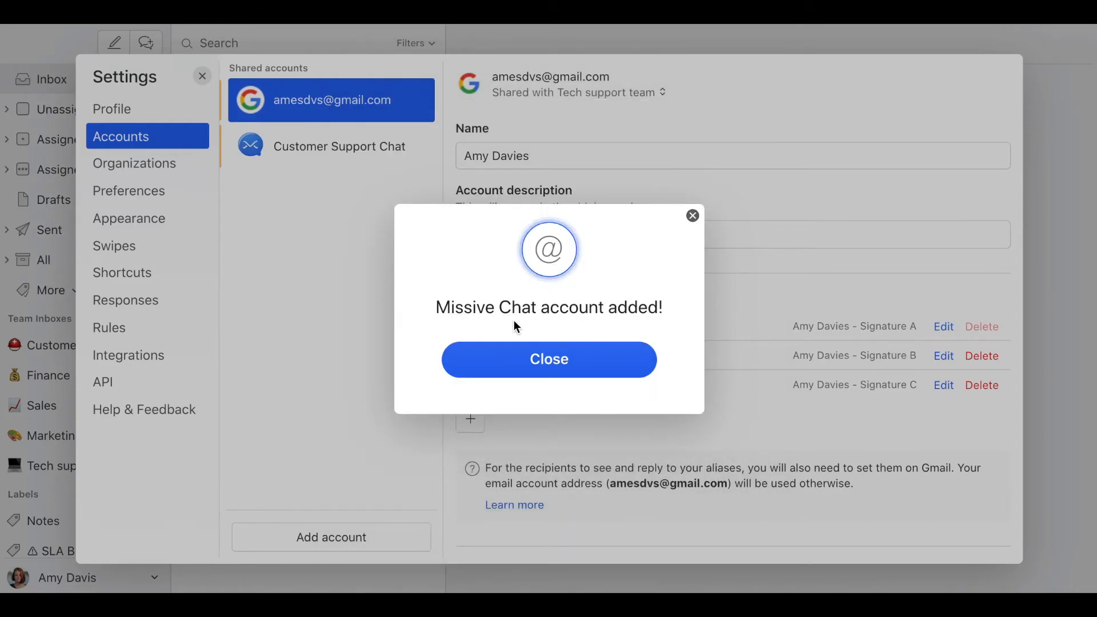
Step: Dismiss the confirmation and copy the chat's HTML code snippet from the Setup tab
{"action": "left_click", "coordinate": [549, 359]}
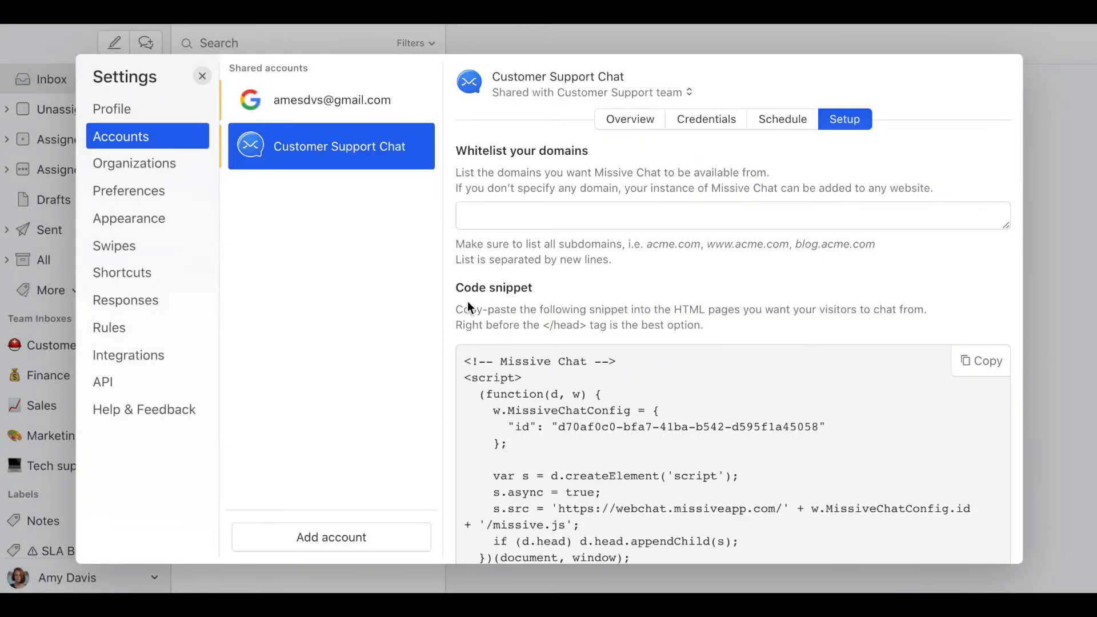
{"action": "mouse_move", "coordinate": [652, 276]}
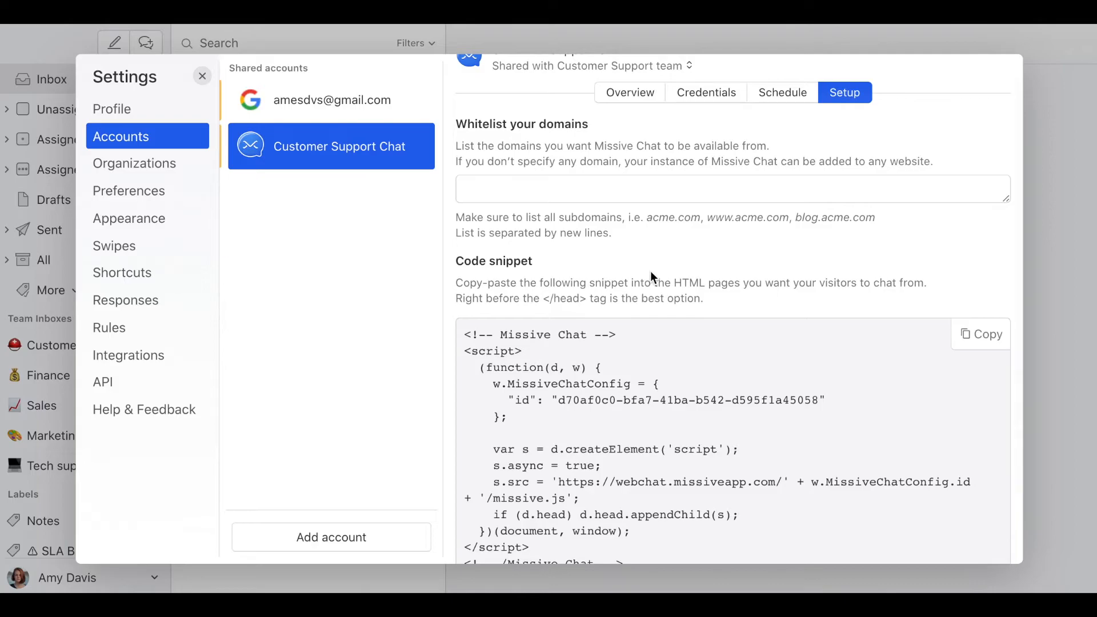
{"action": "scroll", "scroll_direction": "down", "scroll_amount": 3}
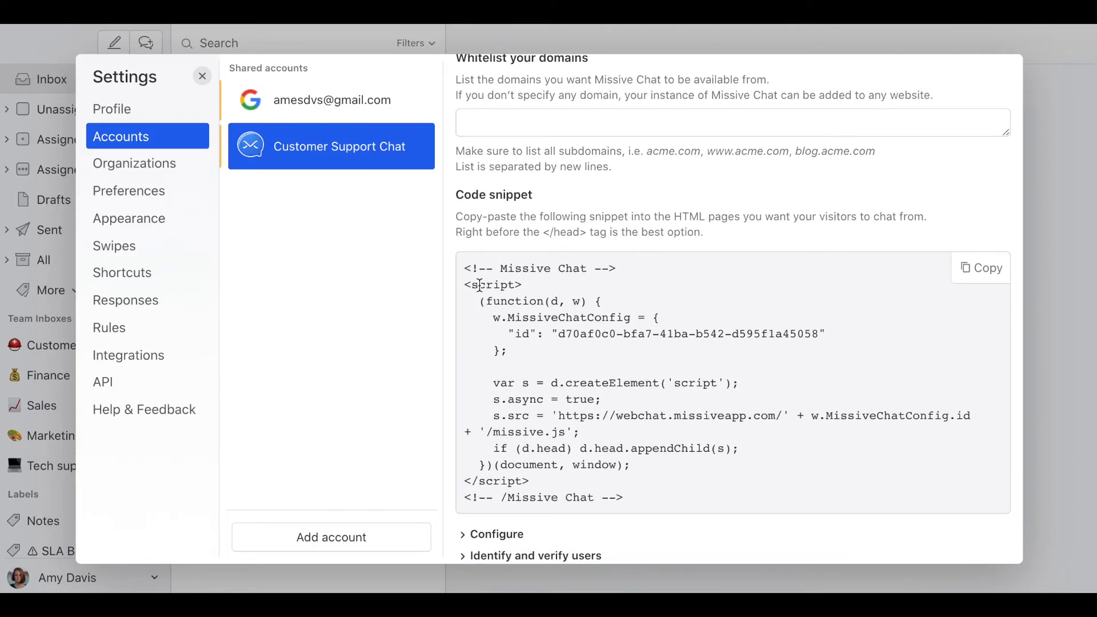
{"action": "mouse_move", "coordinate": [953, 291]}
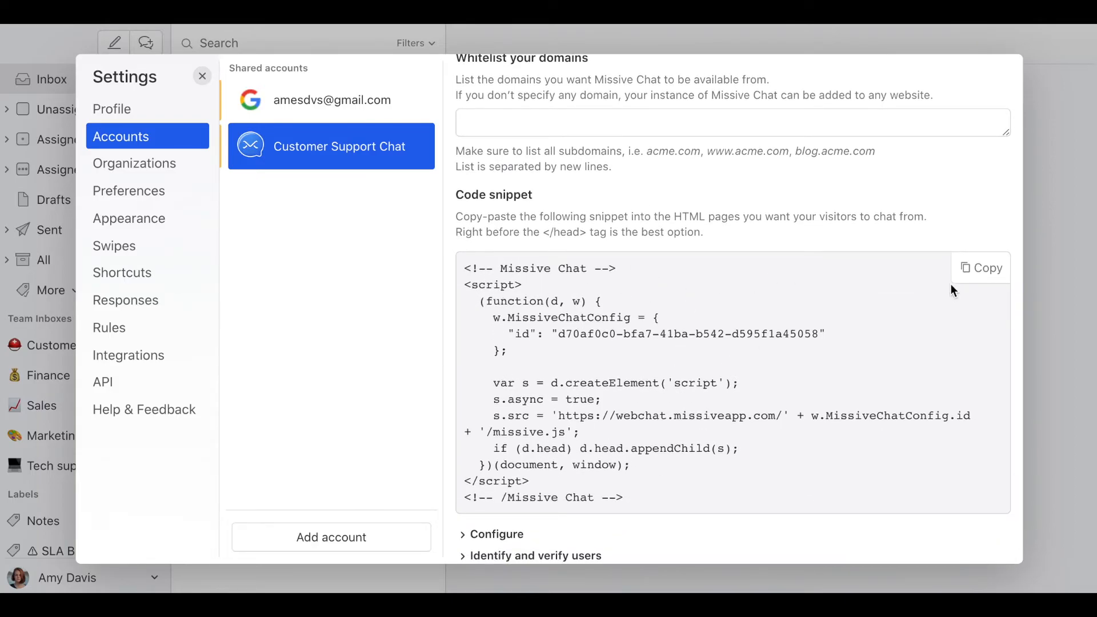
{"action": "left_click", "coordinate": [981, 269]}
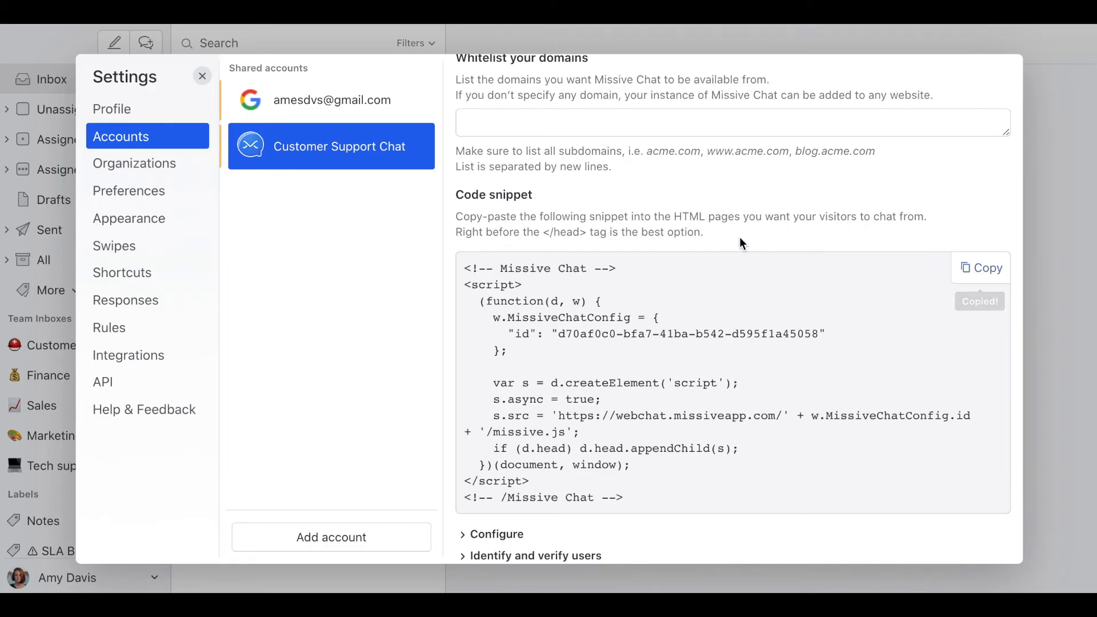
{"action": "mouse_move", "coordinate": [752, 225]}
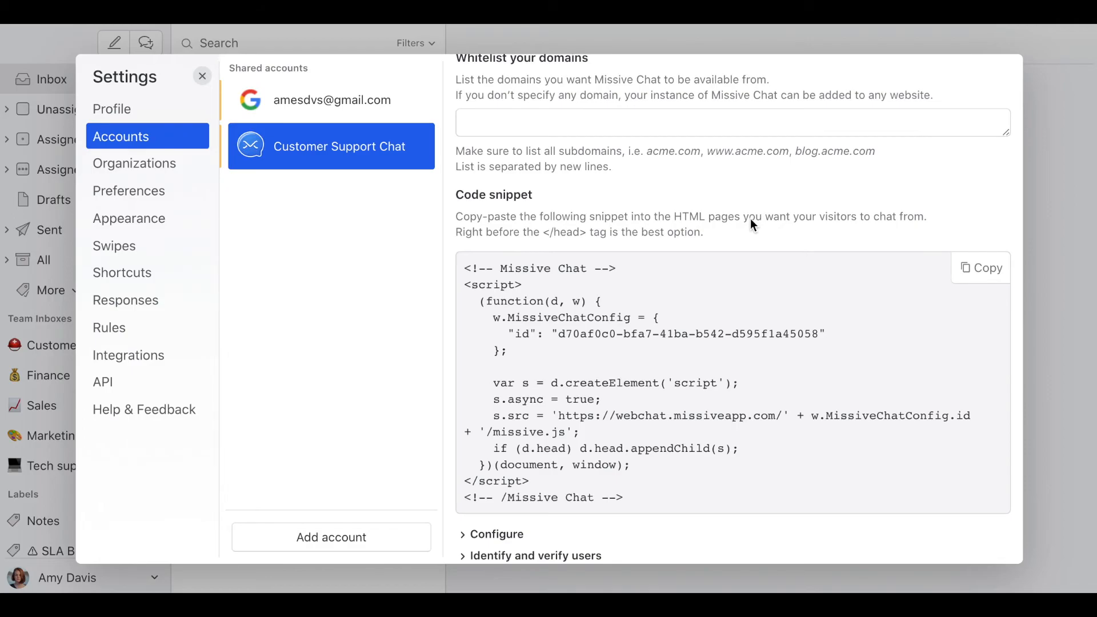
Step: Expand Configure, dismiss the colour picker, and browse the chat, support and visitor options
{"action": "scroll", "scroll_direction": "down", "scroll_amount": 3}
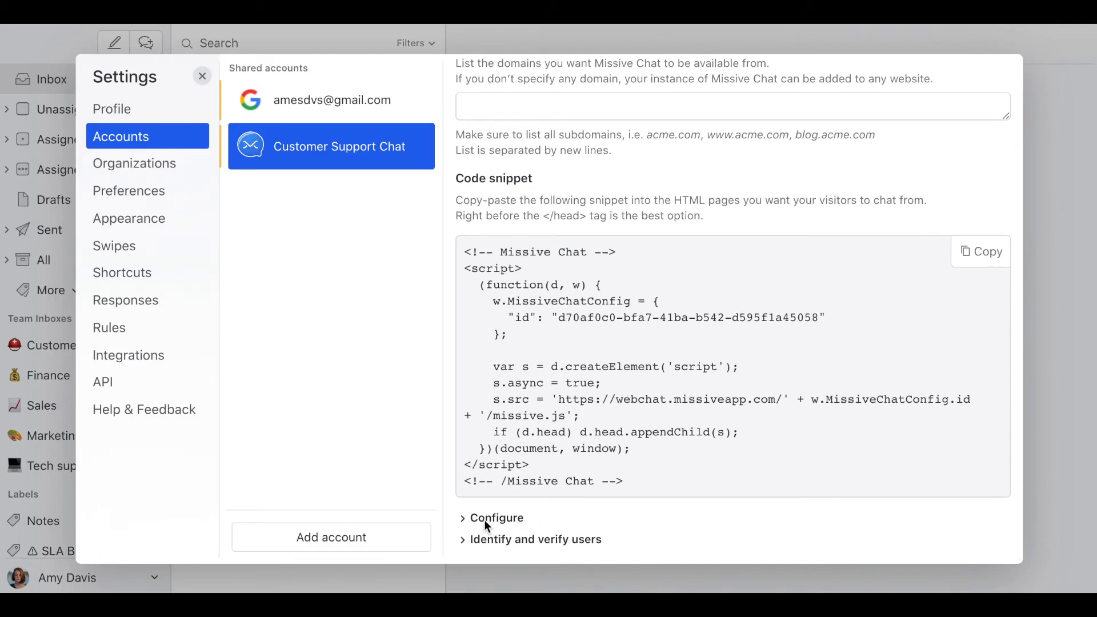
{"action": "left_click", "coordinate": [497, 518]}
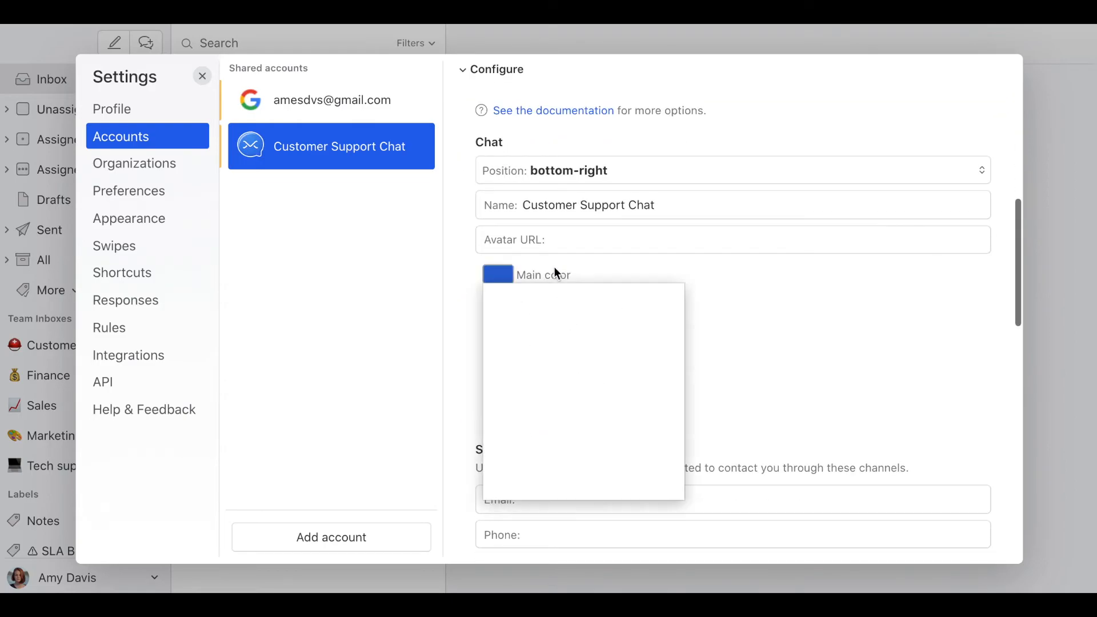
{"action": "left_click", "coordinate": [731, 171]}
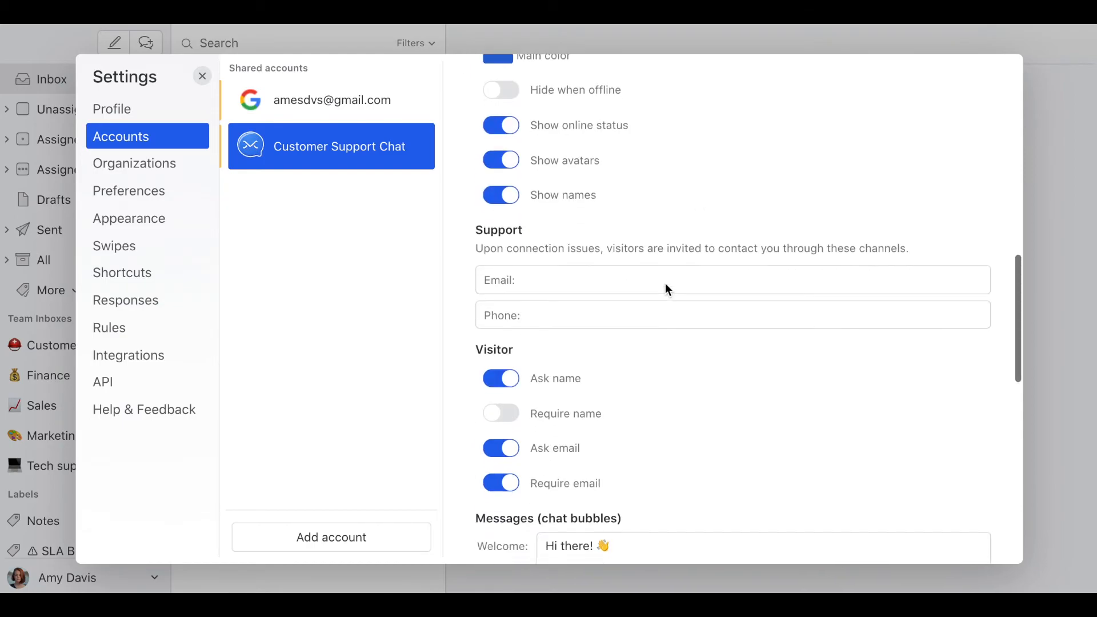
{"action": "scroll", "scroll_direction": "down", "scroll_amount": 3}
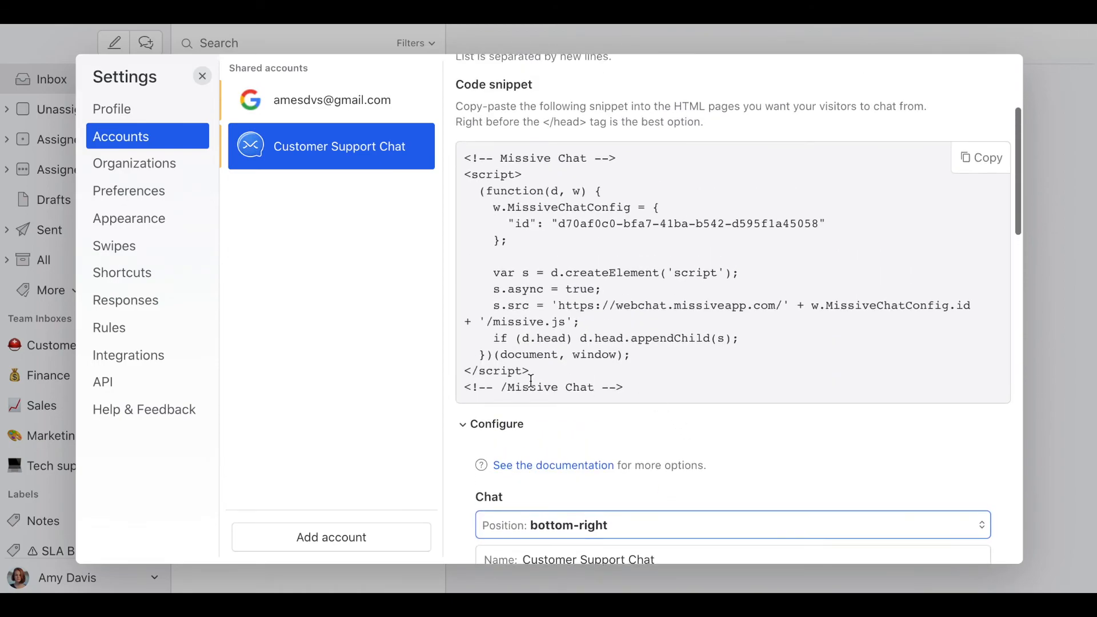
{"action": "mouse_move", "coordinate": [616, 429]}
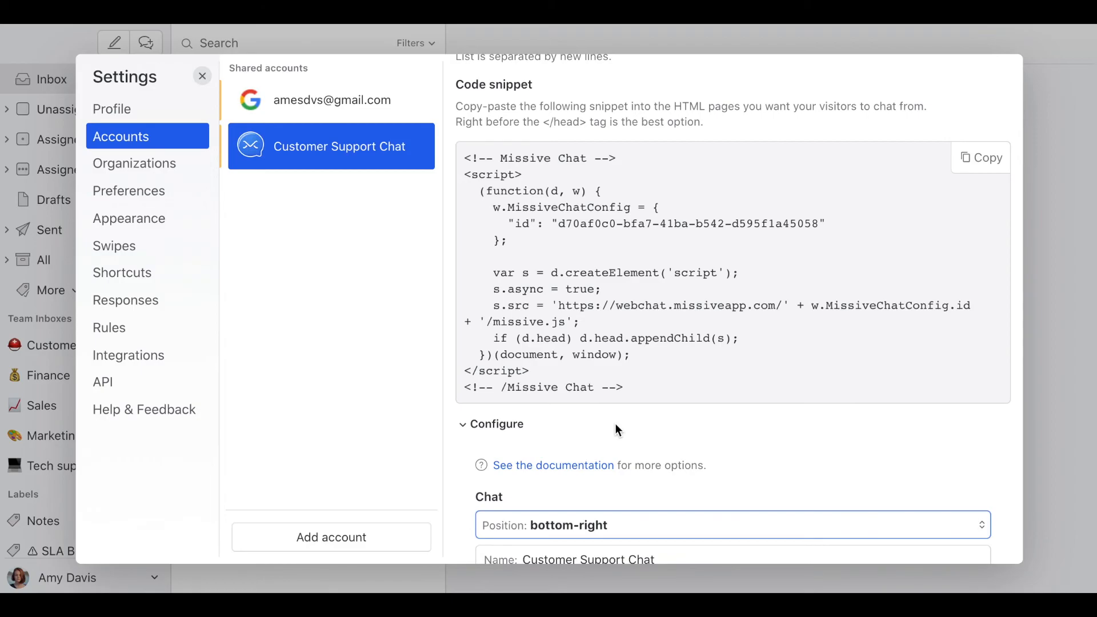
{"action": "scroll", "scroll_direction": "up", "scroll_amount": 3}
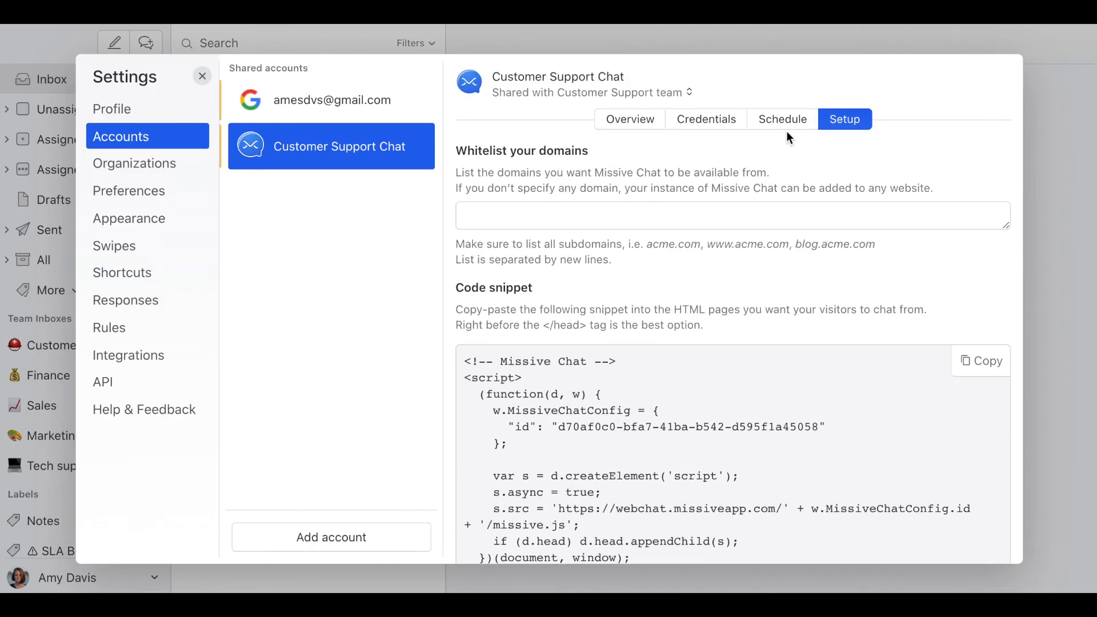
Step: View the chat's Schedule tab, close Settings, and open the Customer Support team inbox
{"action": "left_click", "coordinate": [782, 119]}
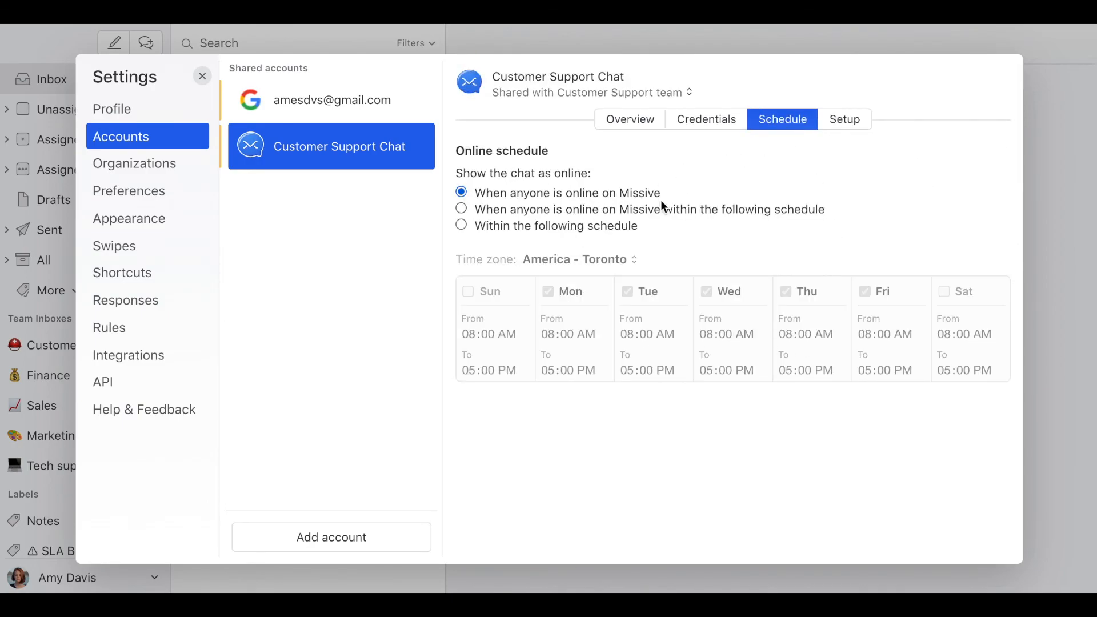
{"action": "mouse_move", "coordinate": [665, 159]}
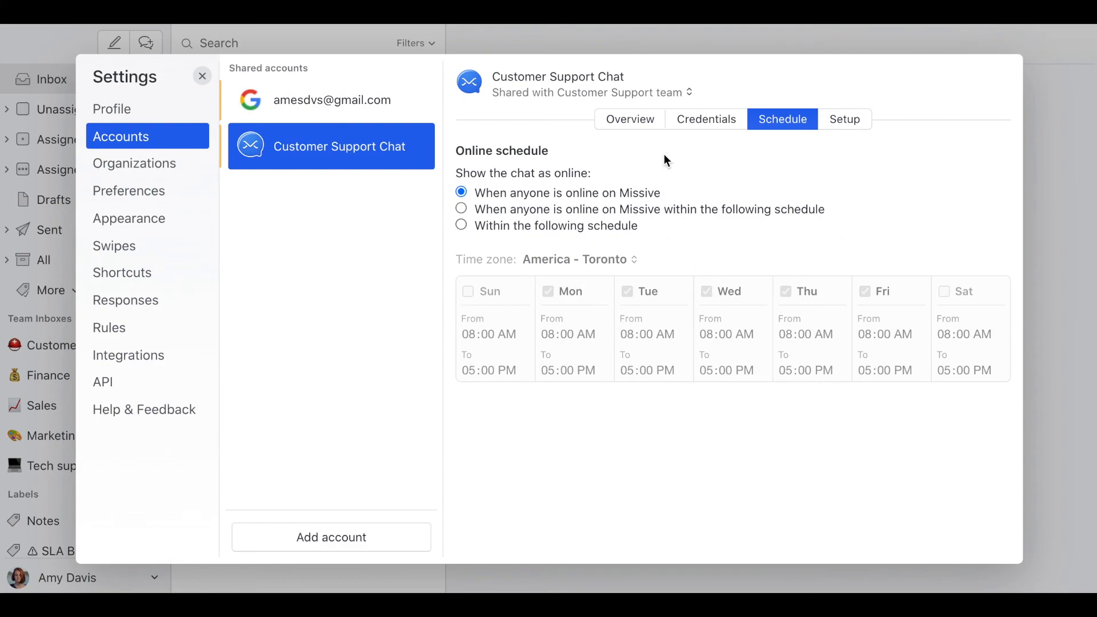
{"action": "mouse_move", "coordinate": [679, 156]}
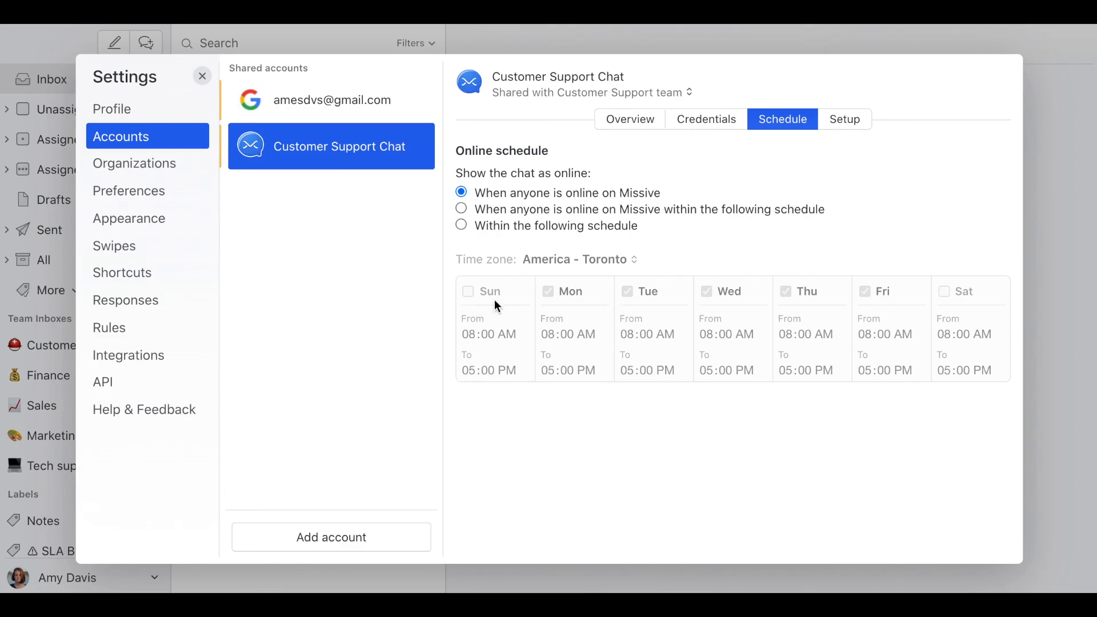
{"action": "left_click", "coordinate": [202, 75]}
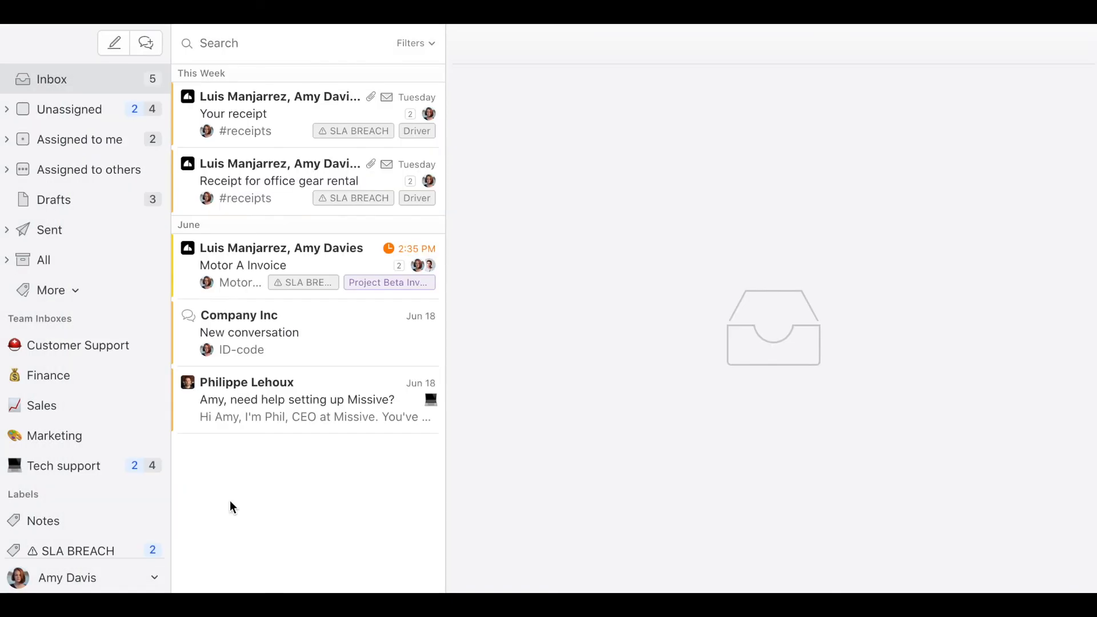
{"action": "left_click", "coordinate": [78, 345]}
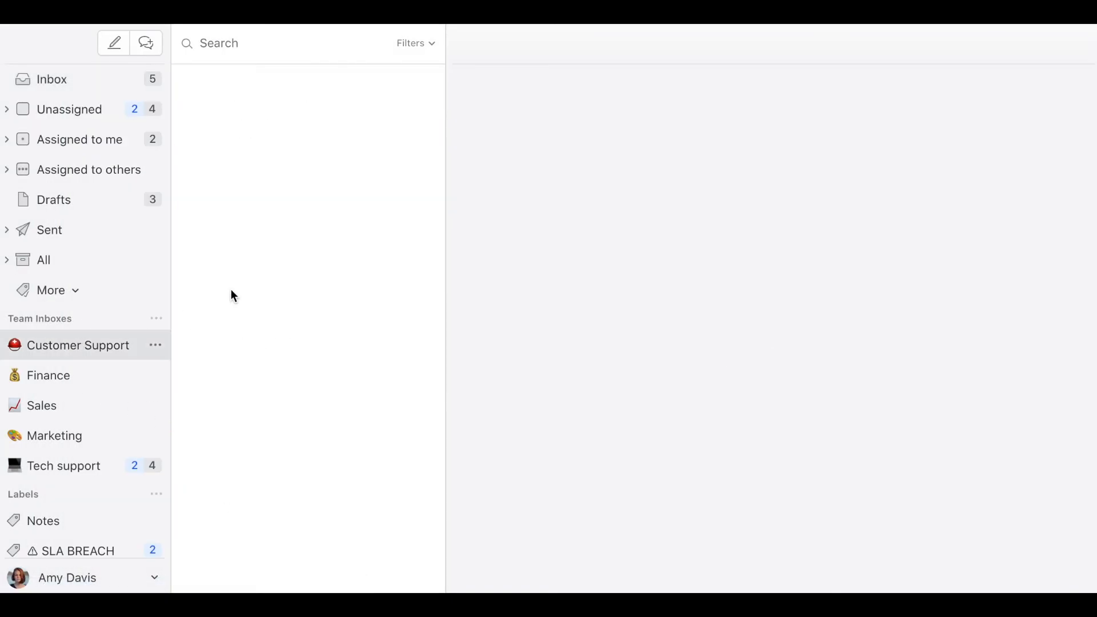